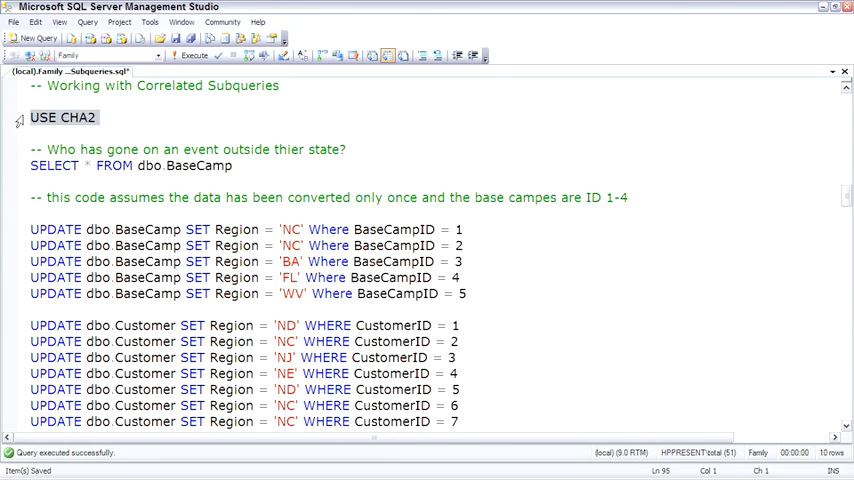
Step: Run USE CHA2 to make CHA2 the active database
click(188, 56)
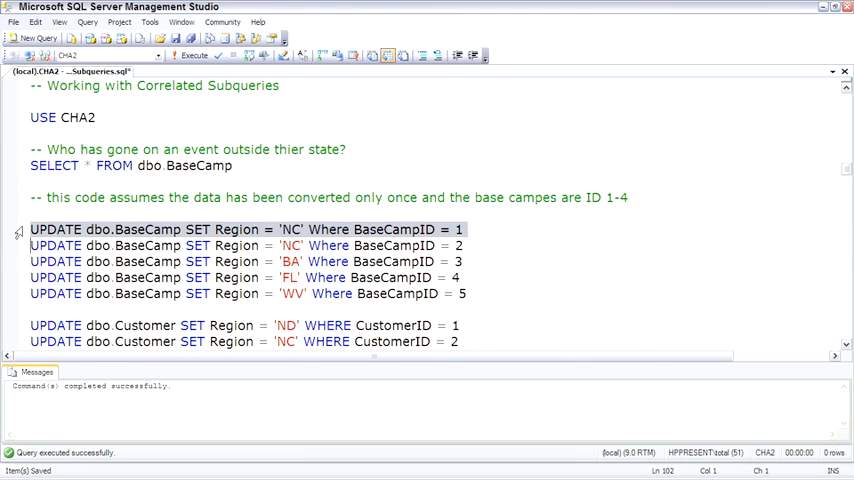
Step: Run the BaseCamp and Customer UPDATE statements assigning regions
drag(30, 228, 466, 292)
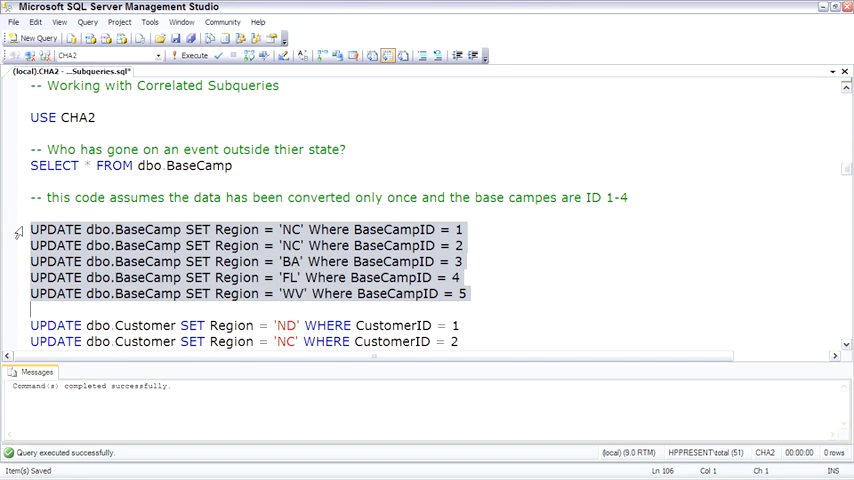
scroll(down, 3)
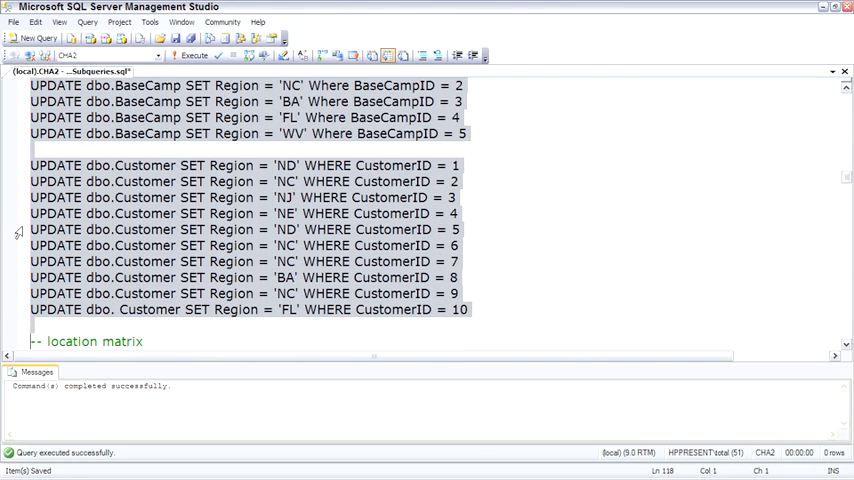
click(194, 56)
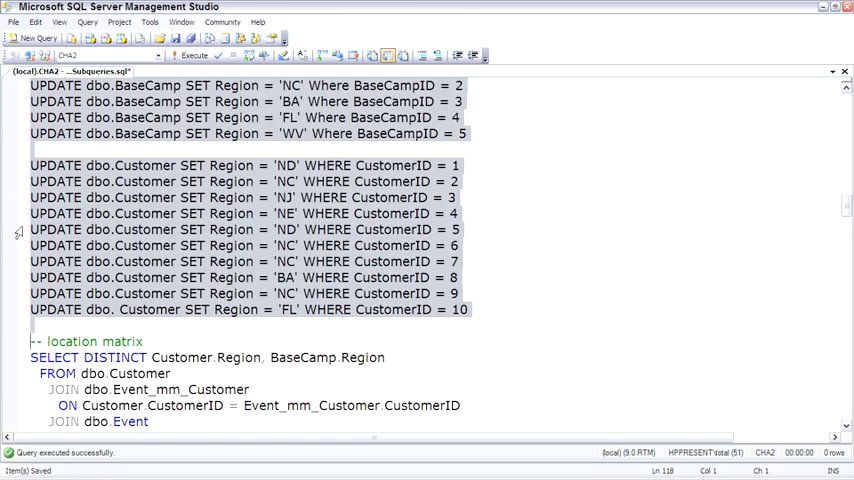
scroll(down, 3)
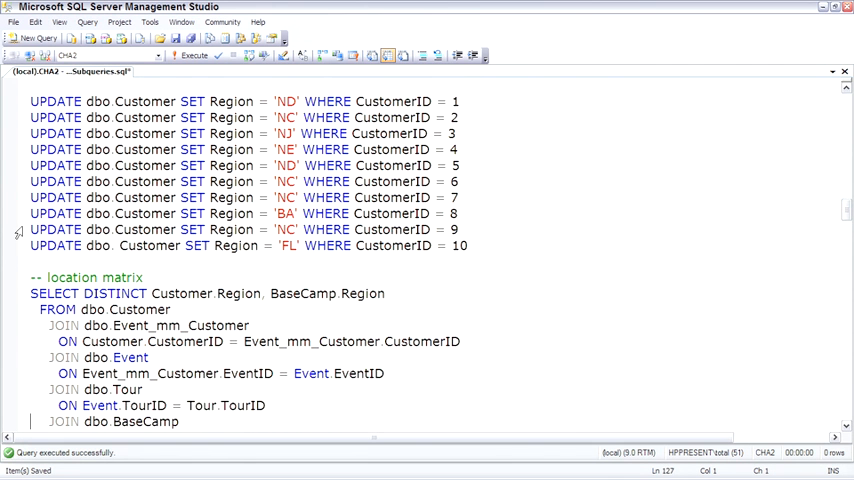
scroll(down, 3)
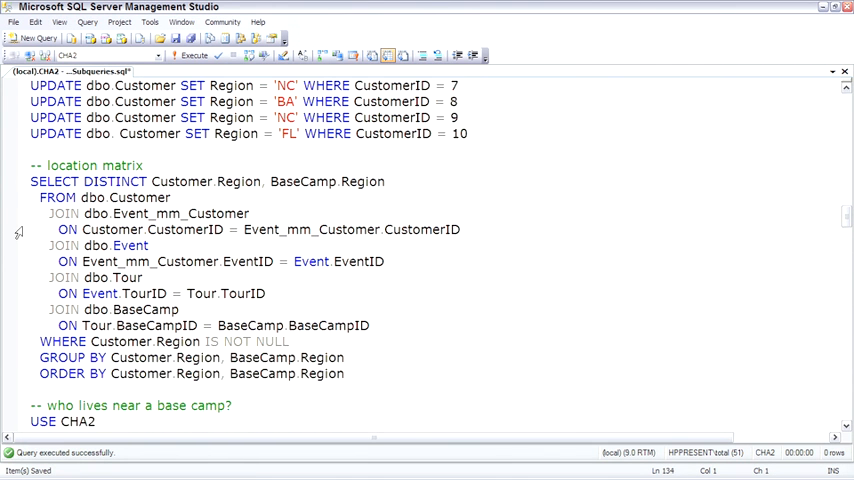
scroll(down, 3)
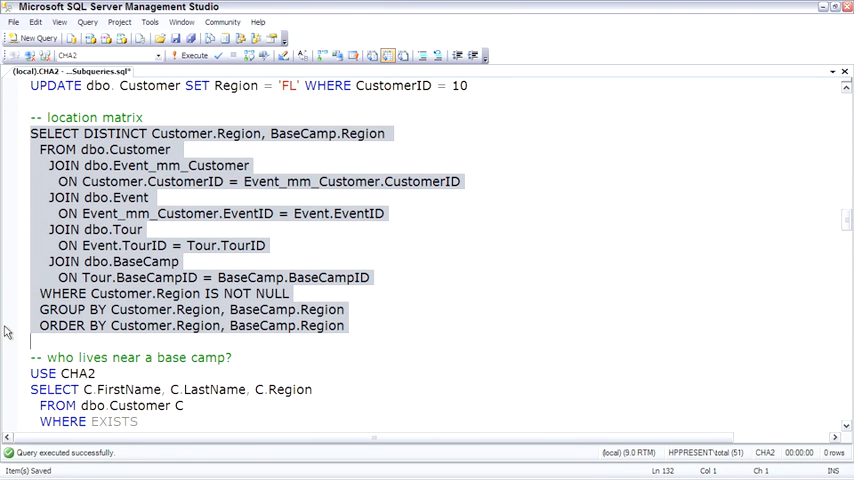
Step: Run the SELECT DISTINCT location matrix query returning customer and base camp region pairs
click(194, 56)
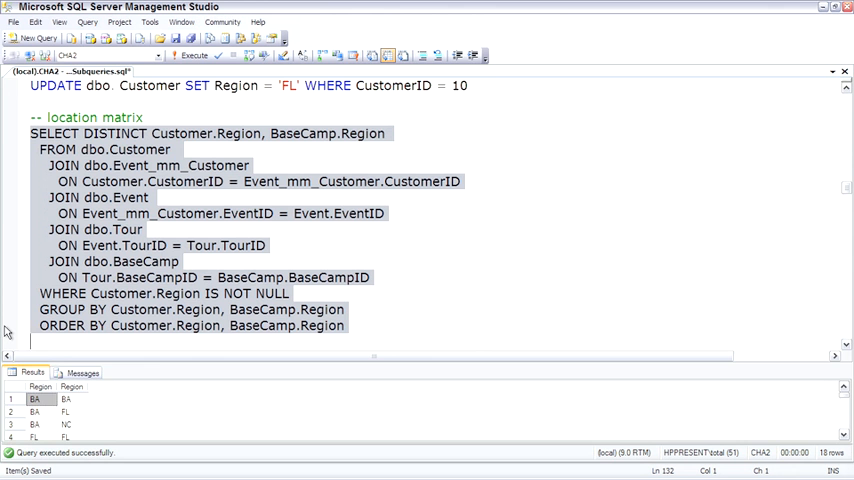
scroll(down, 3)
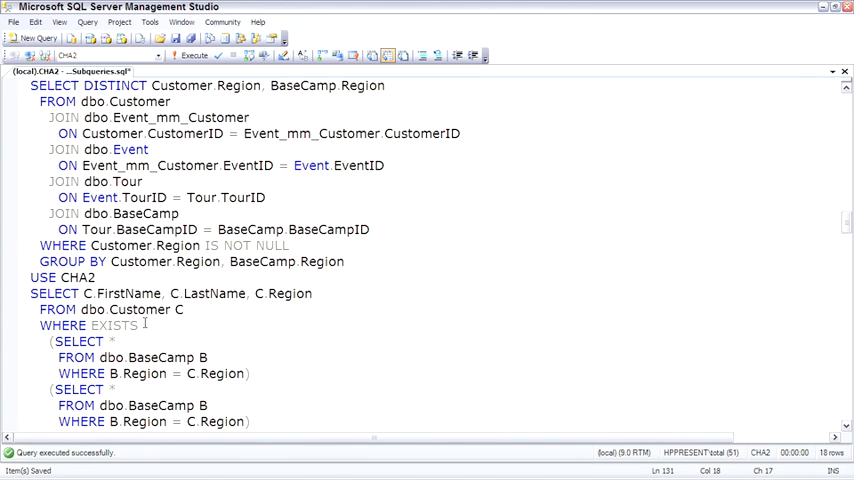
Step: Hide the results pane and move to the 'who lives near a base camp?' EXISTS query
scroll(down, 3)
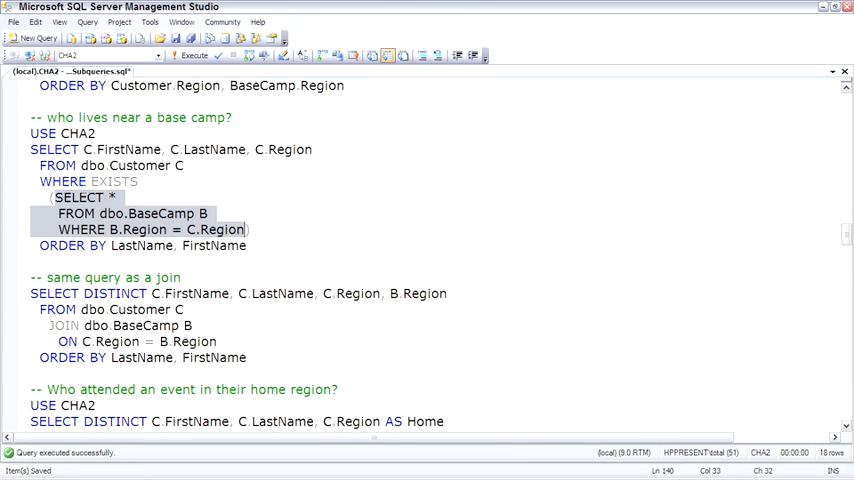
click(188, 228)
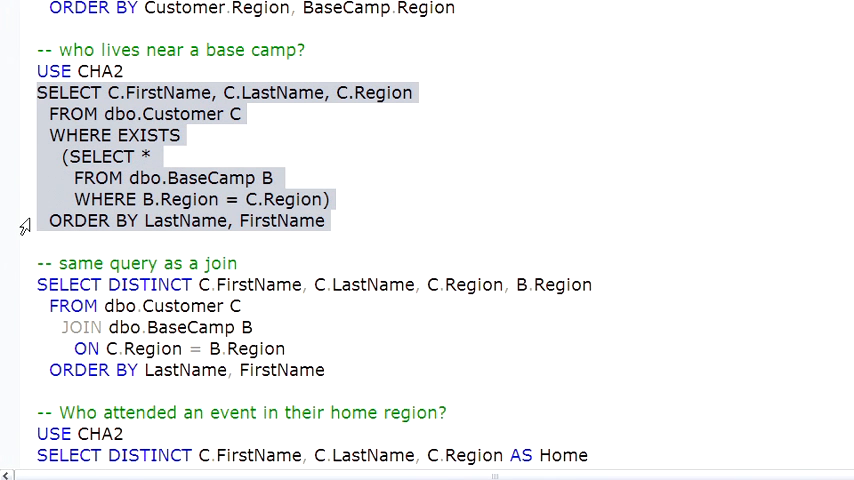
Step: Execute the correlated EXISTS query listing customers living in a base camp region
key(F5)
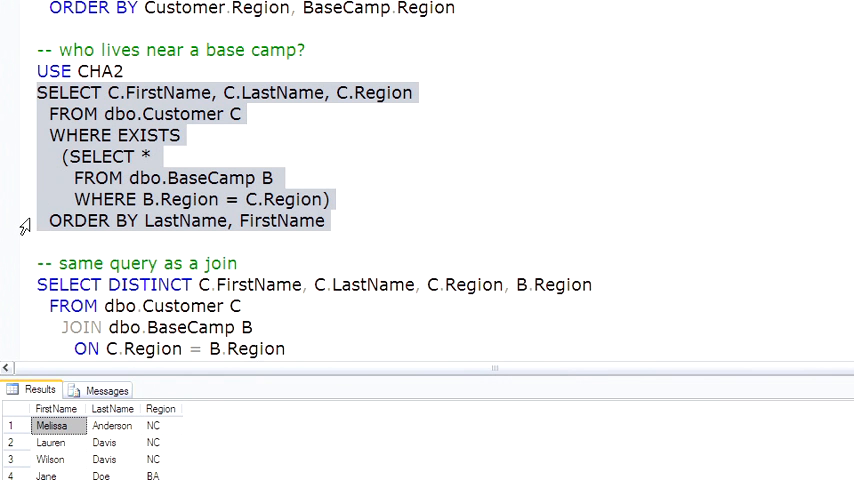
click(38, 244)
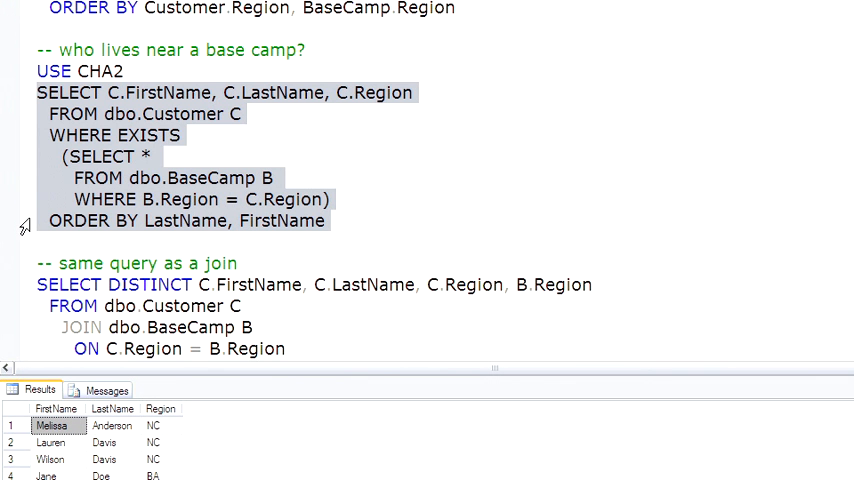
scroll(down, 3)
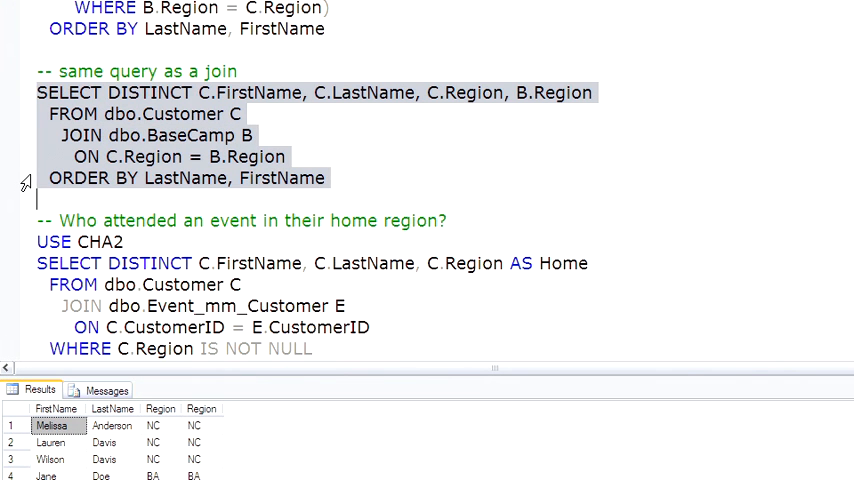
Step: Scroll down to the 'same query as a join' statement for customers in base camp regions
scroll(down, 3)
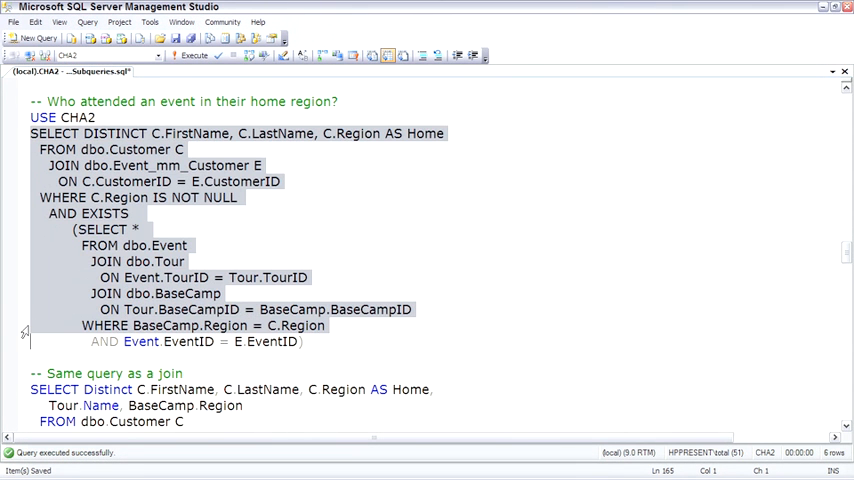
Step: Run the home-region attendance EXISTS query, then its join version showing customers with tour names and regions
click(192, 56)
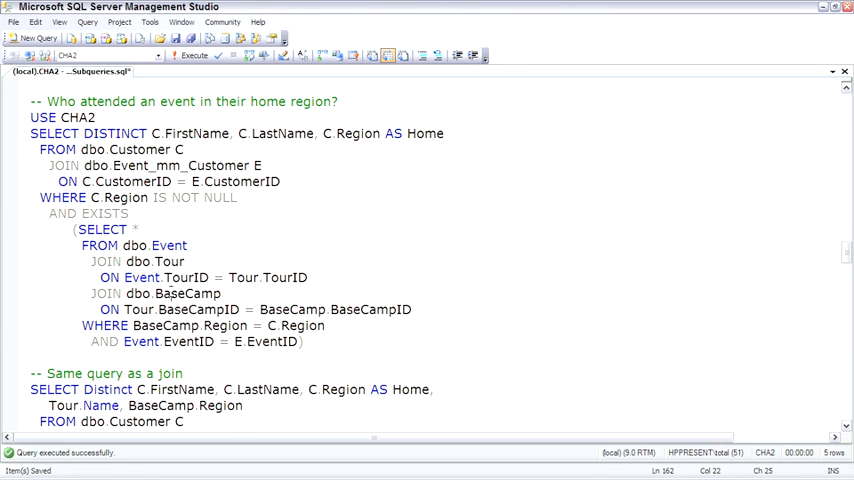
scroll(down, 3)
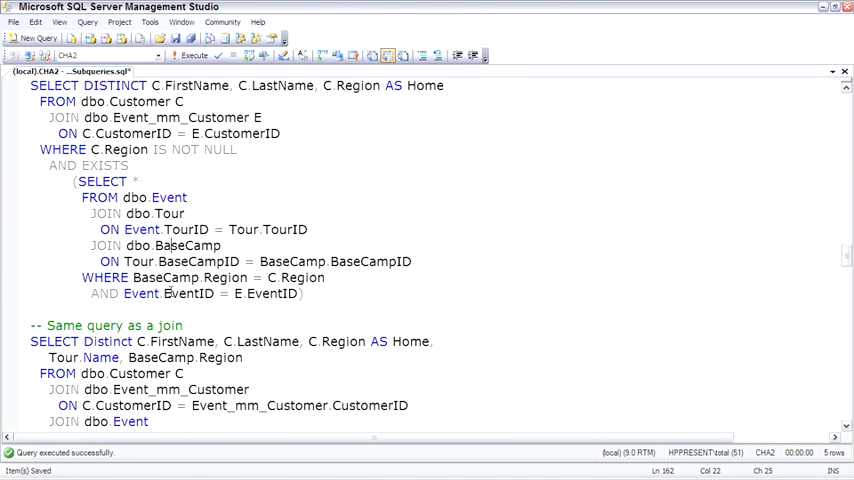
scroll(down, 3)
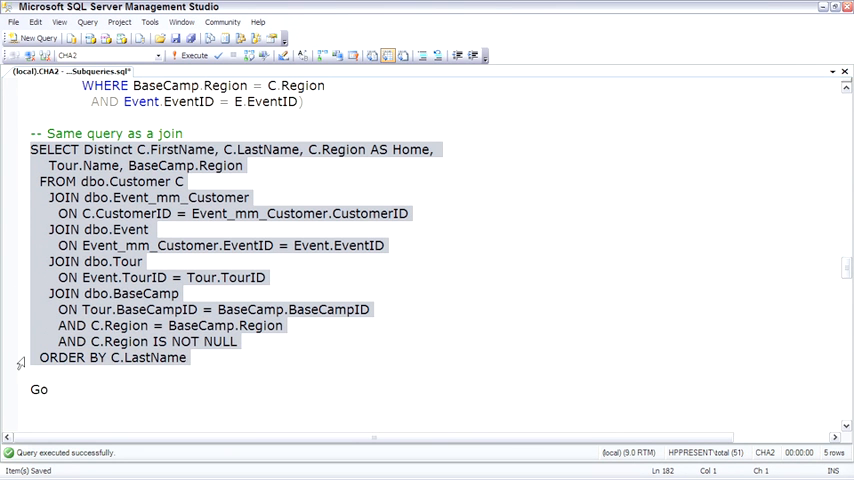
click(192, 56)
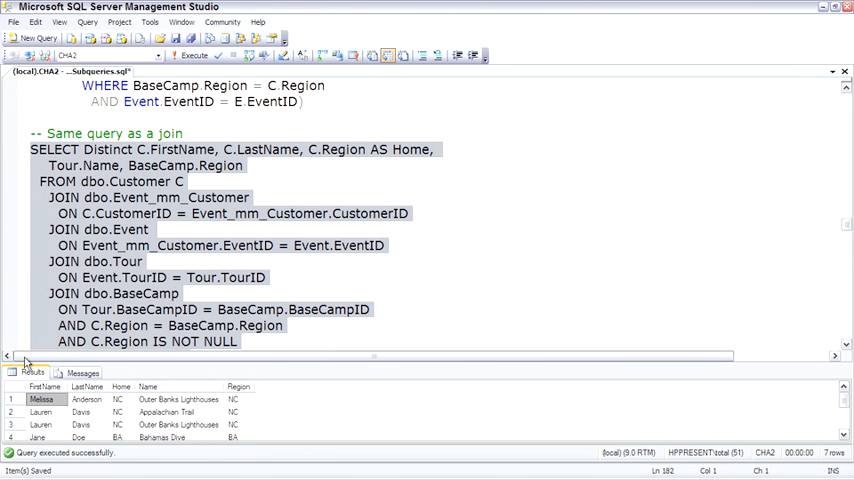